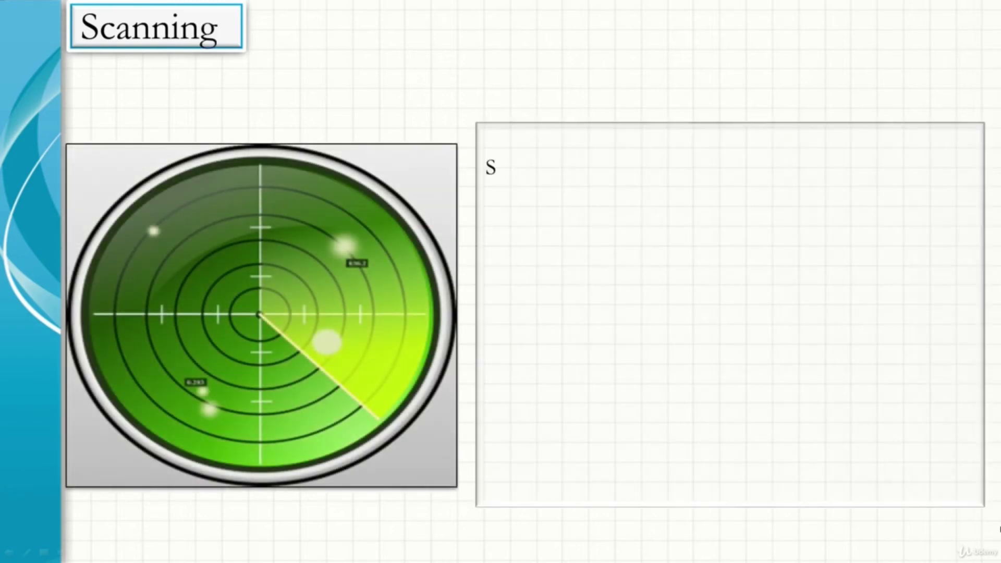
Reveal the 'Active phase' scanning text and Network scanning bullet, then advance to Enumeration
text(canning falls under the)
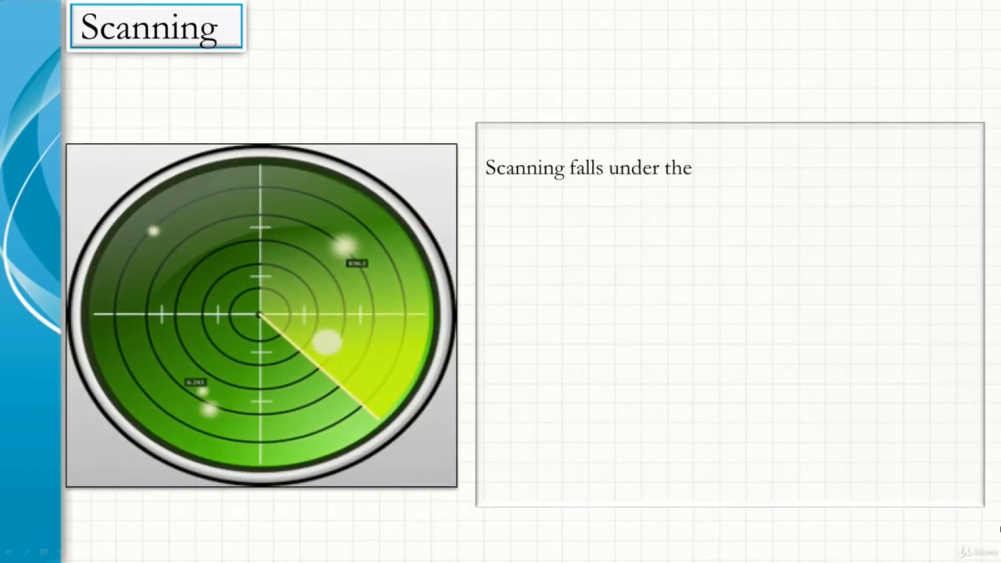
text(category of "Active phase”)
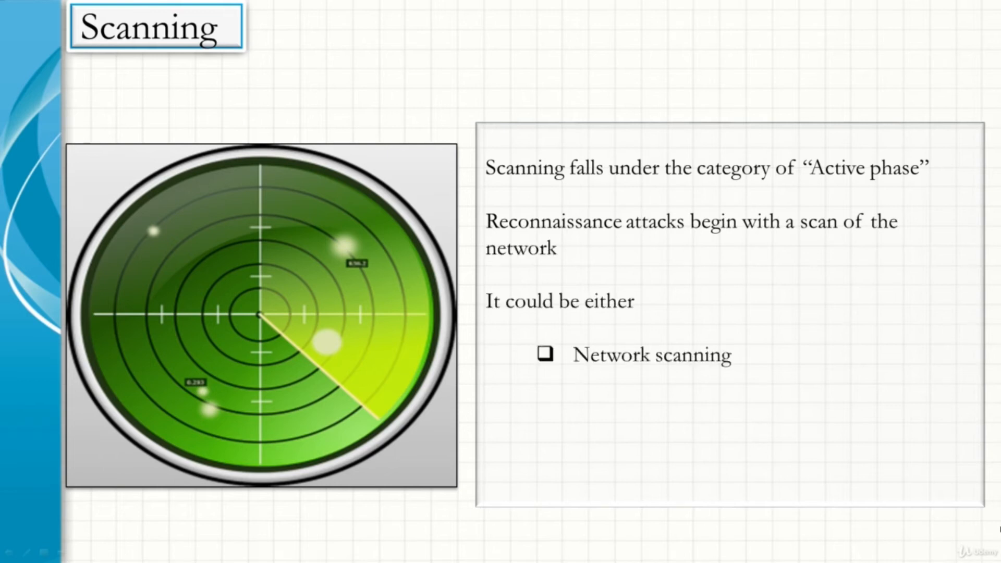
key(Right)
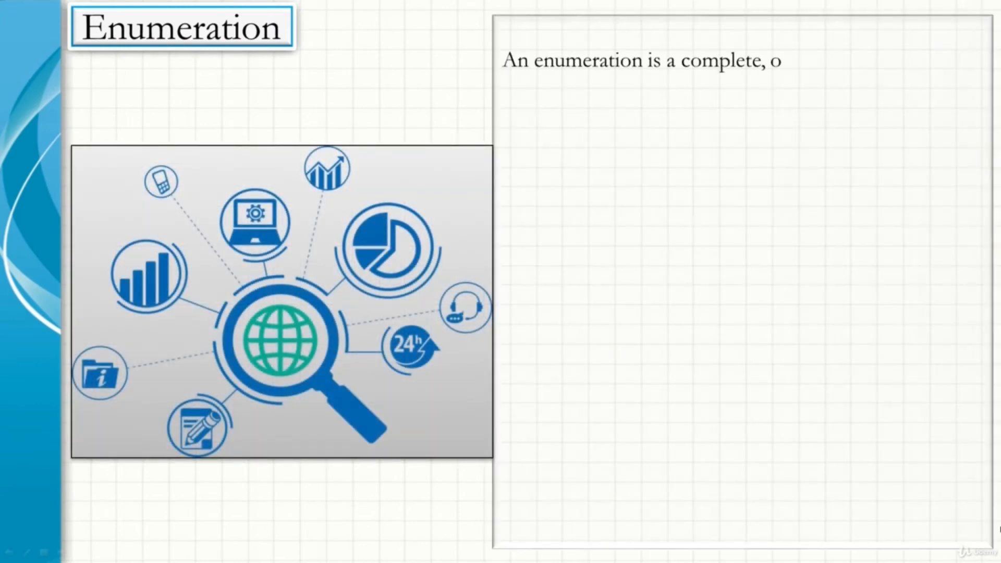
Show the definition: a complete, ordered listing of all the items in a collection
text(rdered listing of all th)
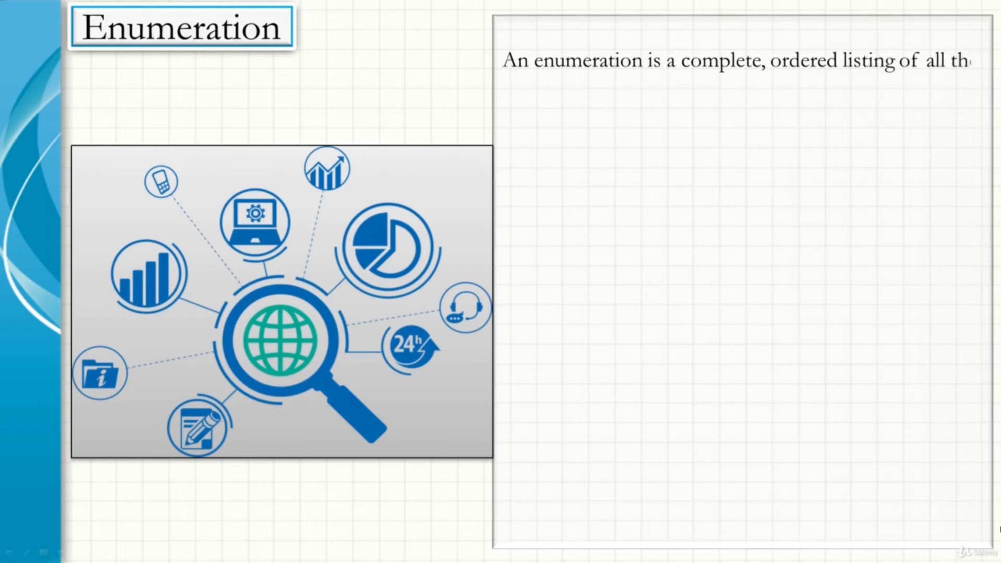
text(items in a collection.)
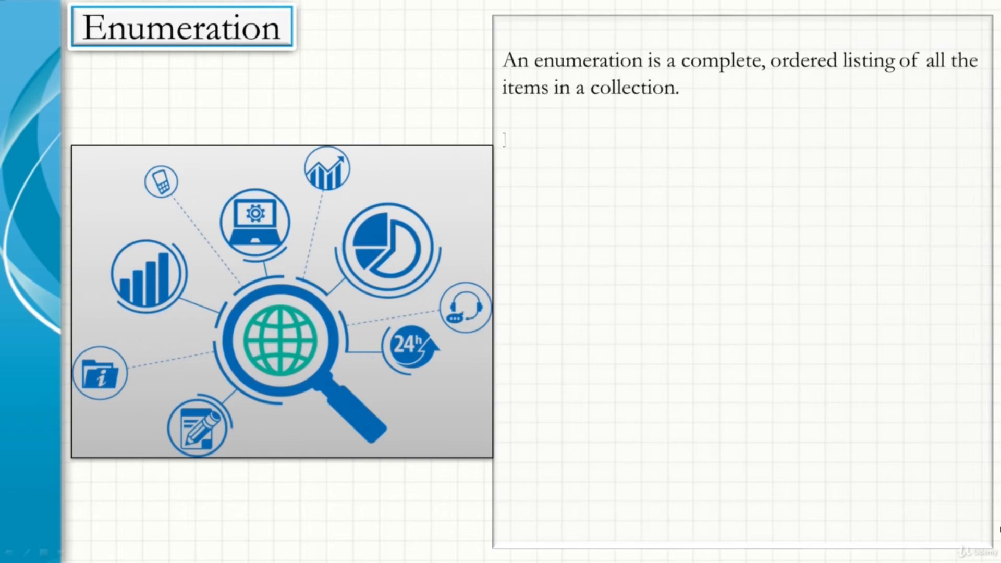
text(Enumeration is the proc)
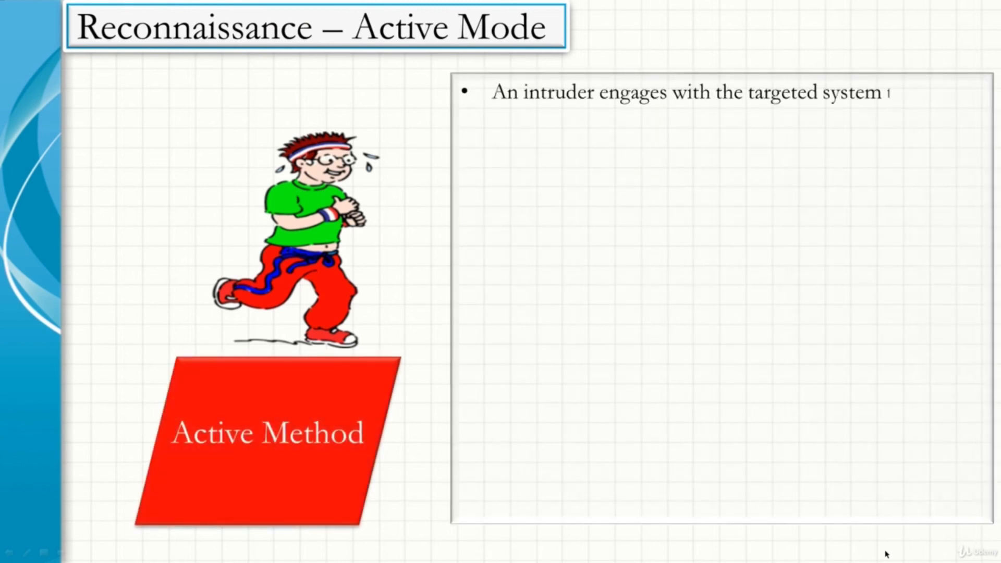
Reveal the bullet about an intruder engaging the target to gather information
text(to gather information abou)
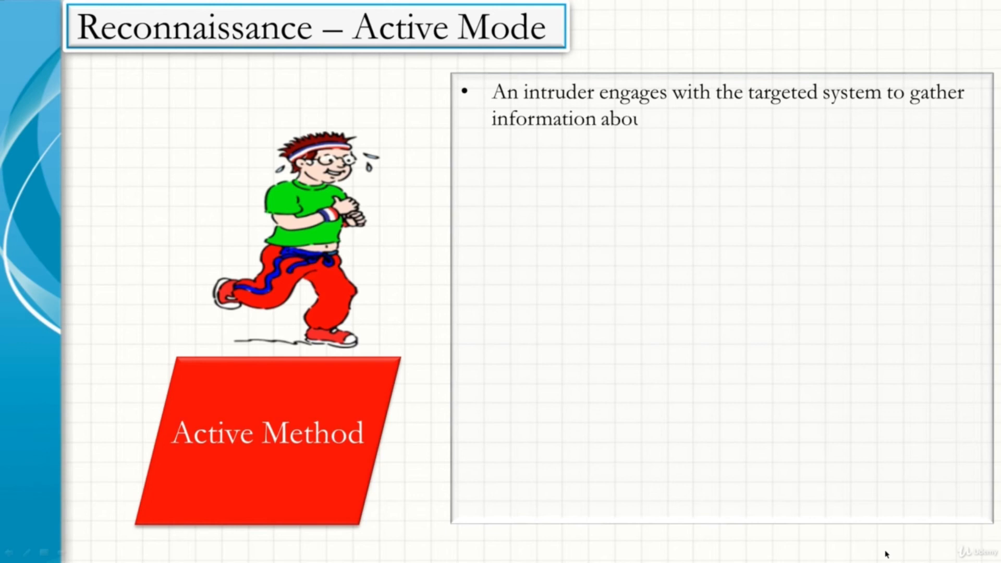